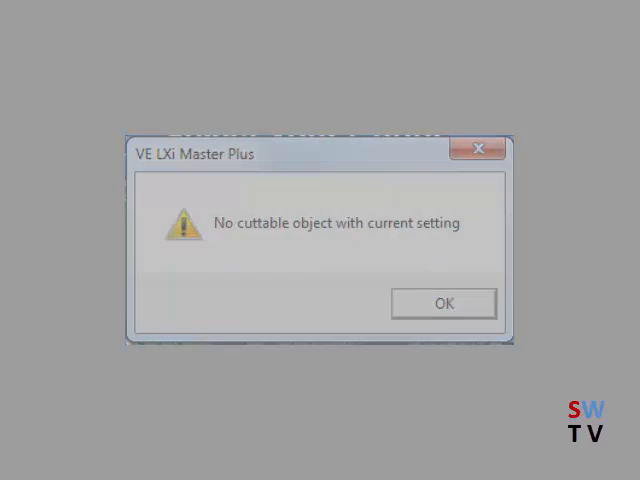
Step: Dismiss the 'No cuttable object with current setting' warning
click(444, 304)
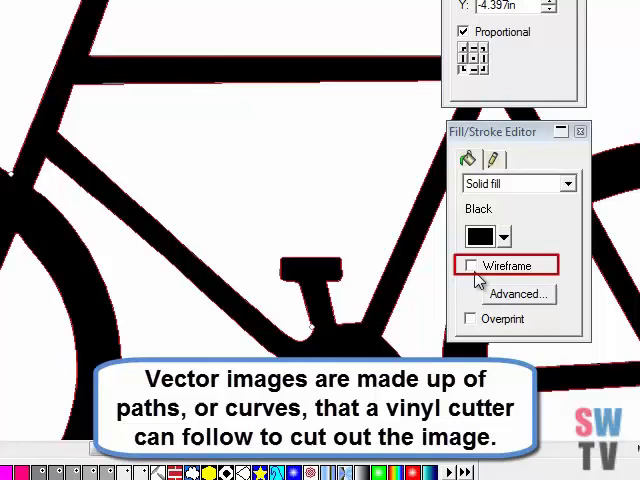
Step: Switch the black bicycle design to Wireframe display in the Fill/Stroke Editor
click(468, 264)
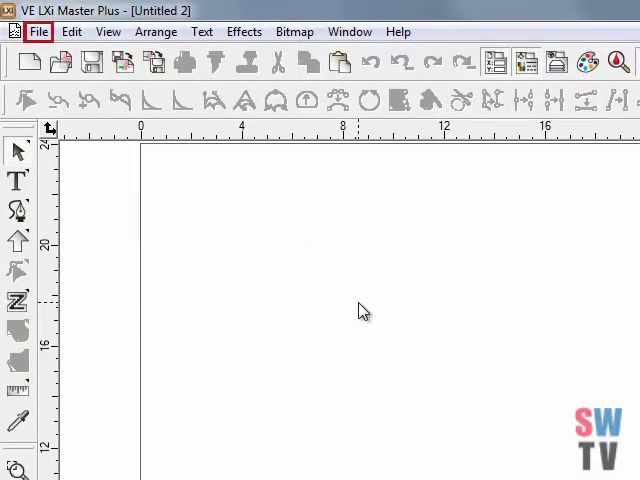
Step: Import the bike JPEG from the Organize folder into the new document
click(40, 32)
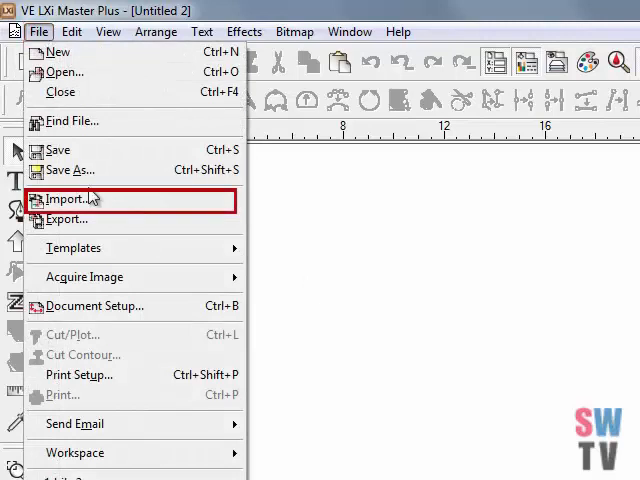
click(68, 200)
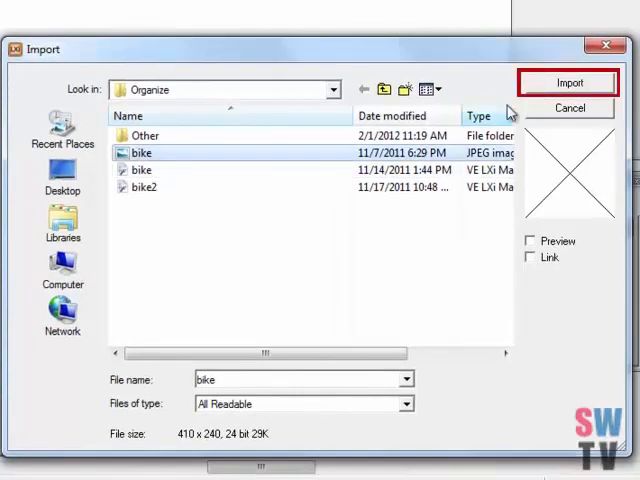
click(568, 82)
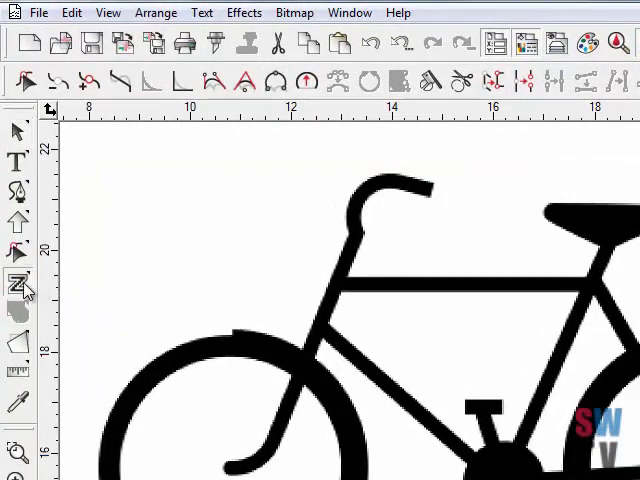
Step: Place the imported bike image on the page
click(20, 284)
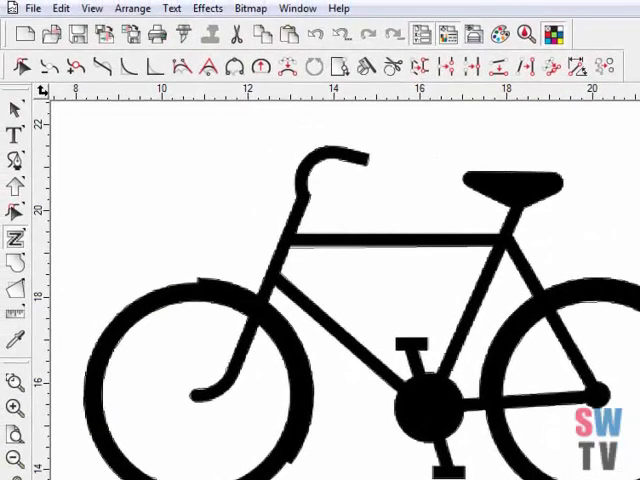
click(16, 108)
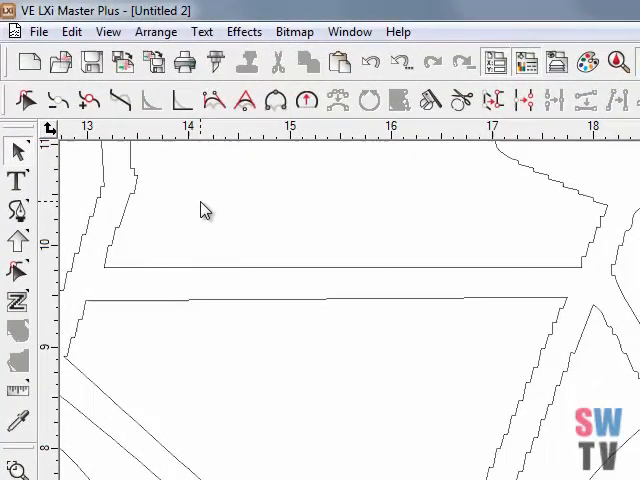
Step: Enable the Path Edit toolbar via View > Toolbars
click(104, 32)
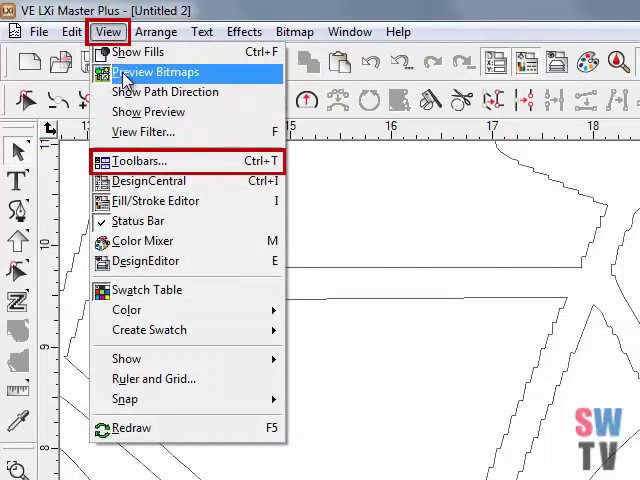
click(136, 160)
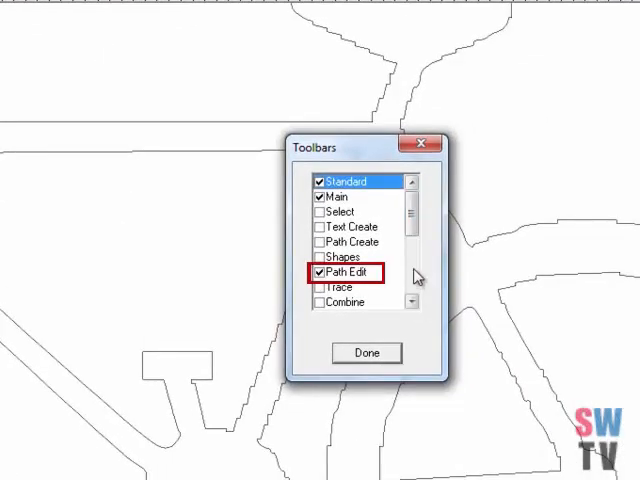
click(364, 352)
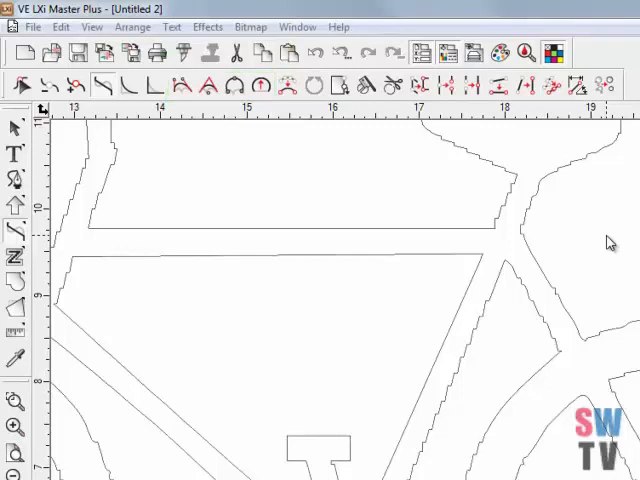
mouse_move(332, 196)
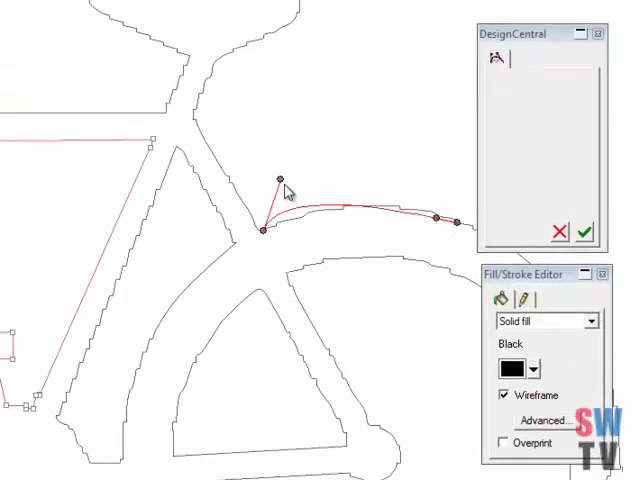
Step: Bend a new curve along the jagged upper edge of the bicycle frame
drag(278, 176, 358, 182)
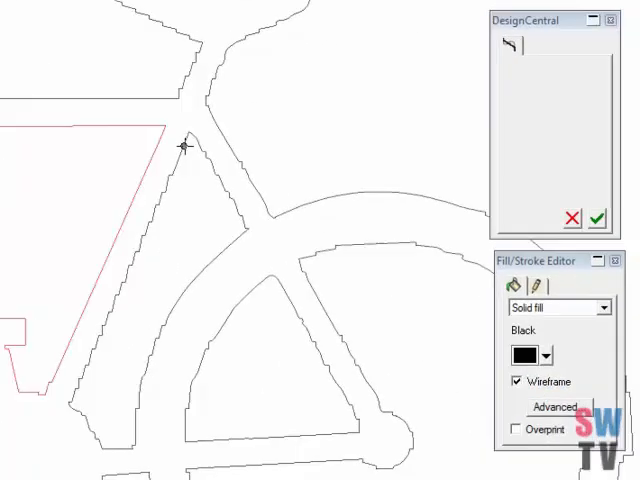
Step: Draw a straight line down the jagged diagonal tube edge of the frame
drag(184, 144, 80, 384)
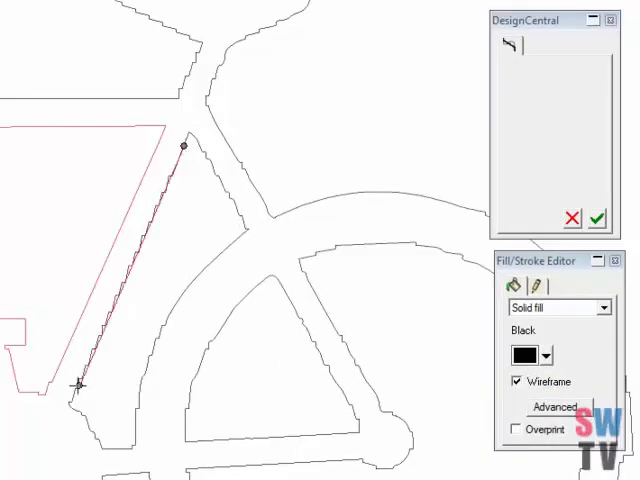